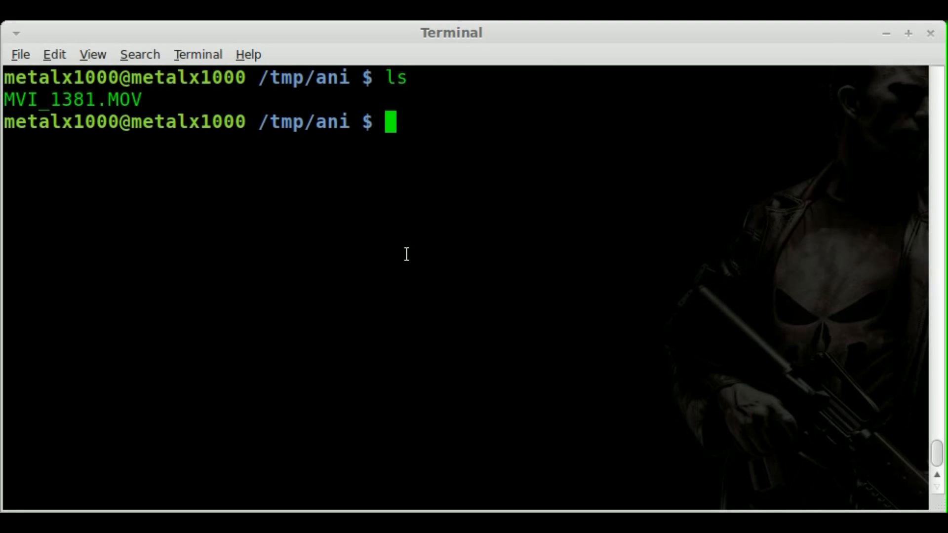
Step: Run ffmpeg -i MVI_1381.MOV video%d.jpg to extract numbered JPEG frames
{"action": "double_click", "coordinate": [71, 99]}
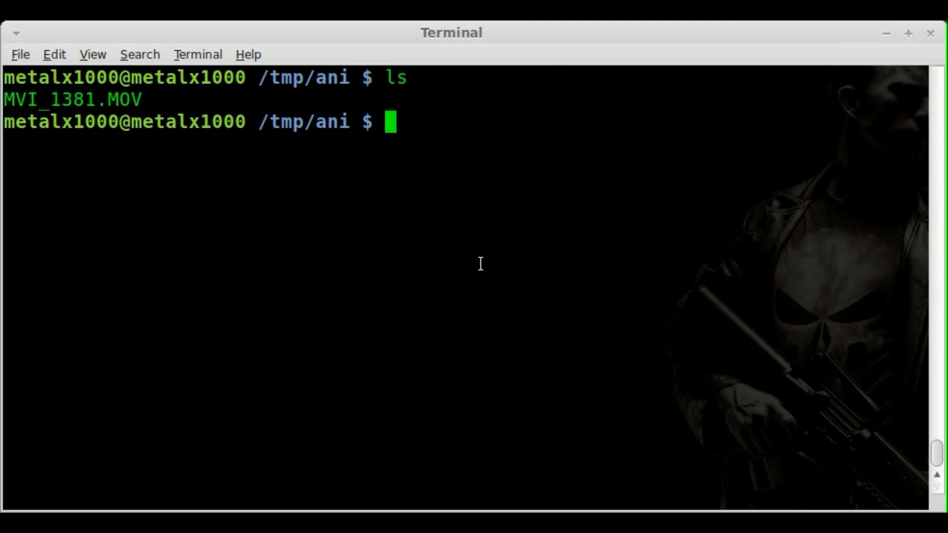
{"action": "type", "text": "ffmp"}
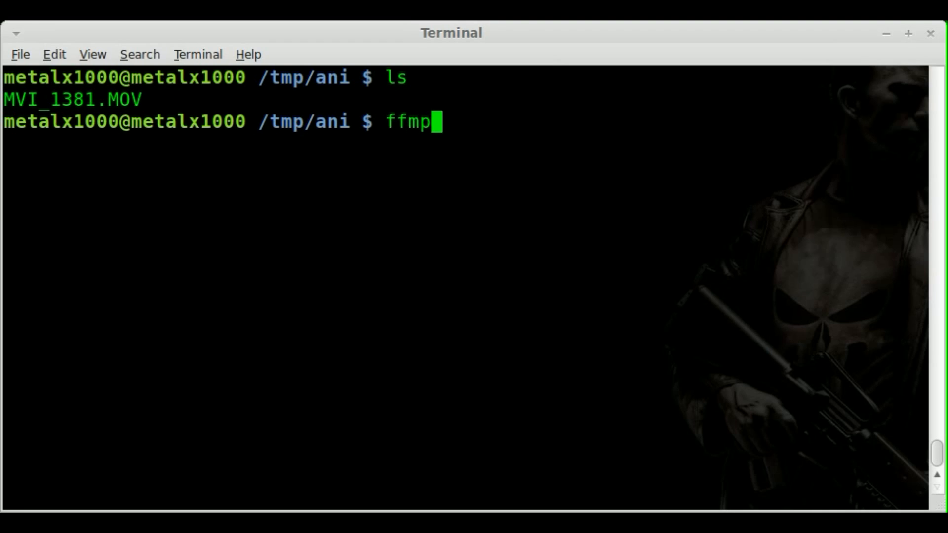
{"action": "type", "text": "eg -i"}
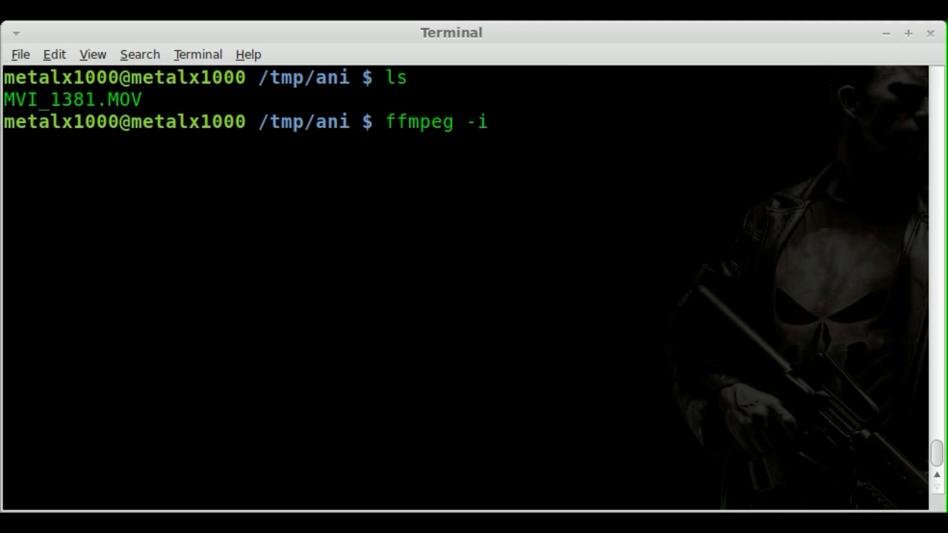
{"action": "type", "text": "MVI_1381.MOV"}
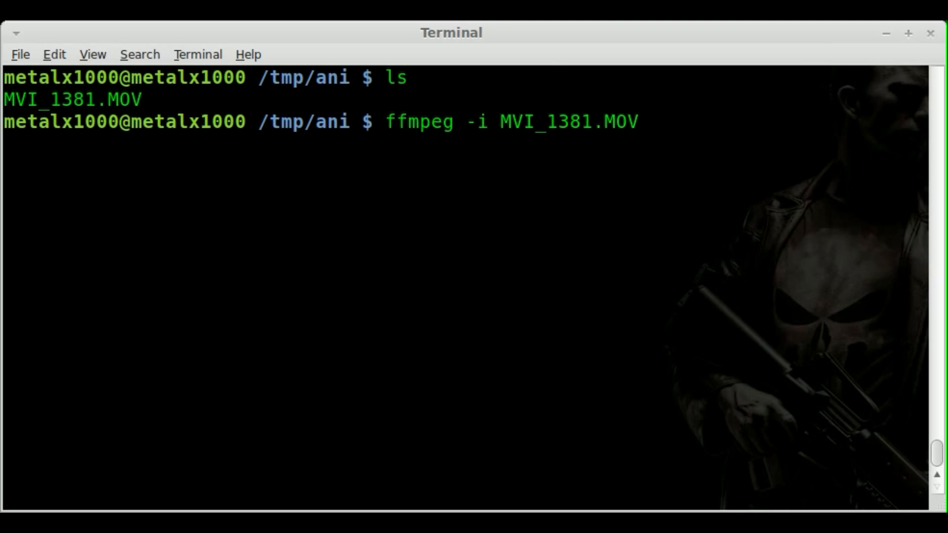
{"action": "type", "text": "vid"}
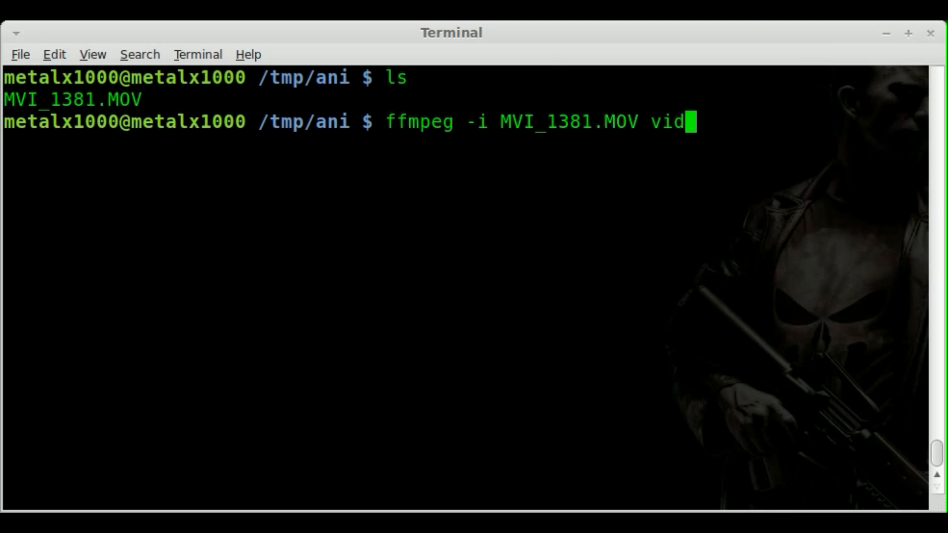
{"action": "type", "text": "eo%"}
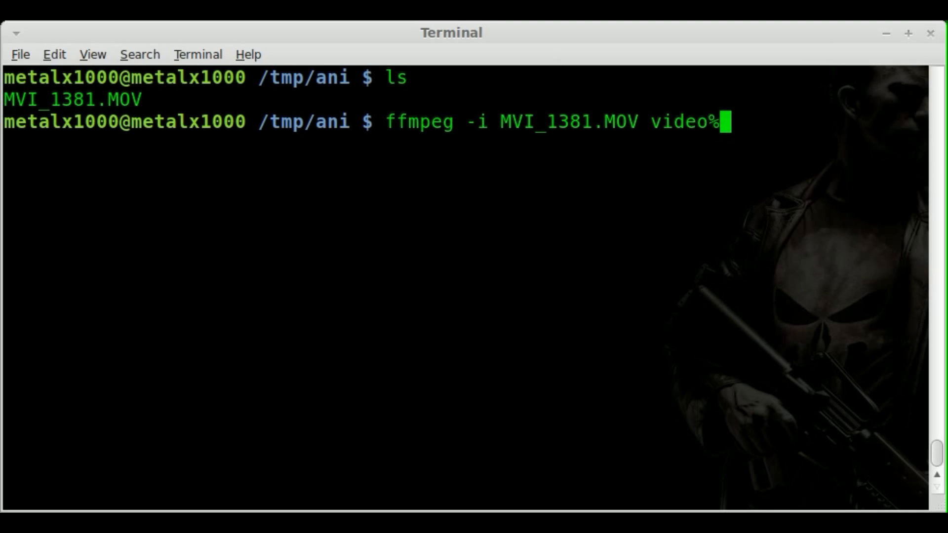
{"action": "type", "text": "d."}
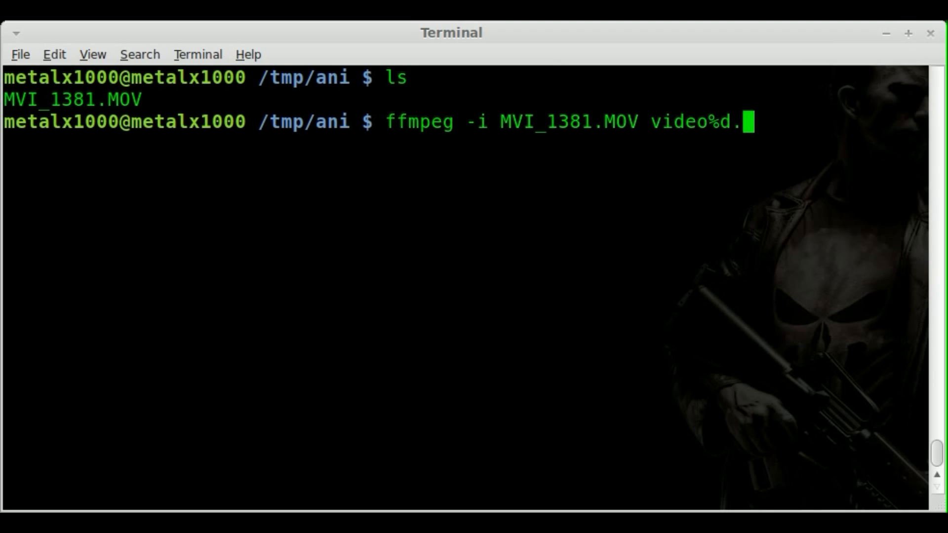
{"action": "key", "text": "Return"}
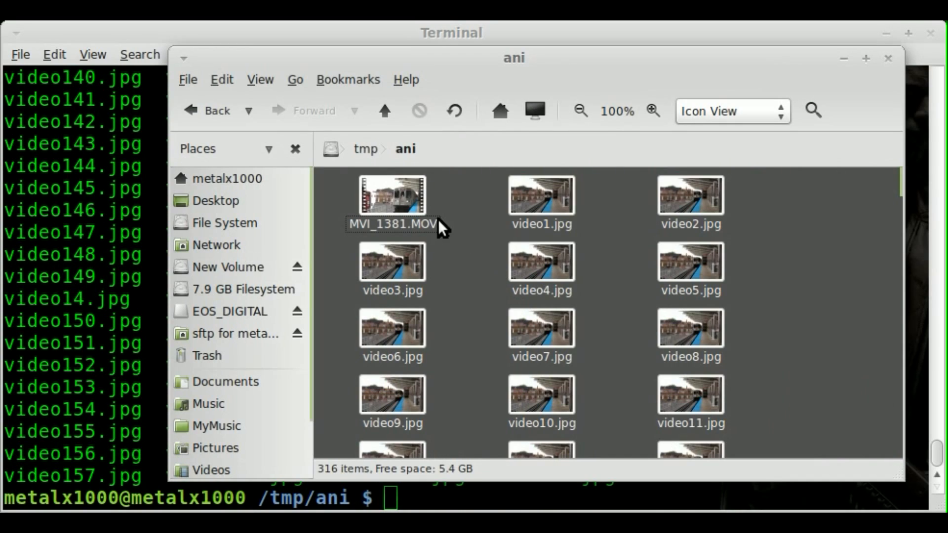
Step: Open the ani folder to browse the extracted video*.jpg frame thumbnails
{"action": "double_click", "coordinate": [540, 194]}
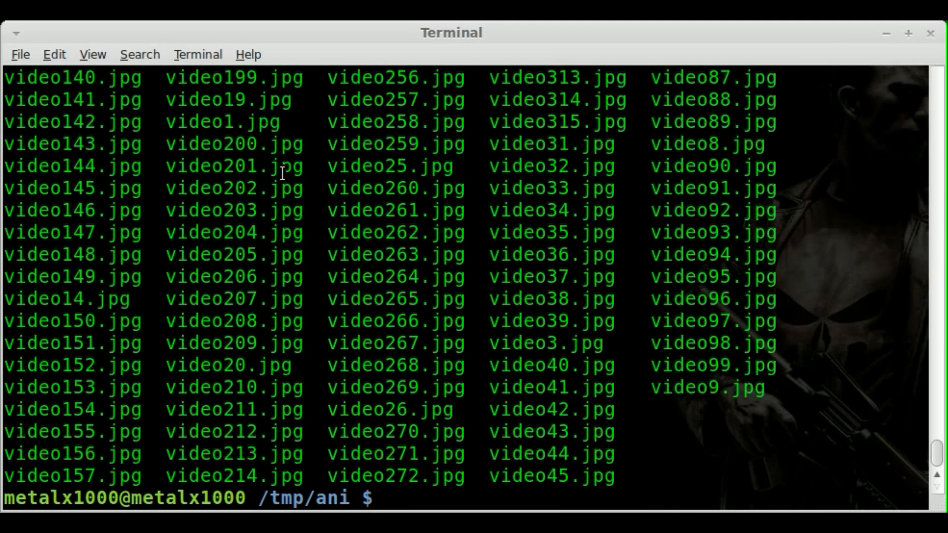
Step: Run ffmpeg -i video%d.jpg 1.avi to encode the frames into 1.avi
{"action": "type", "text": "ffmpeg"}
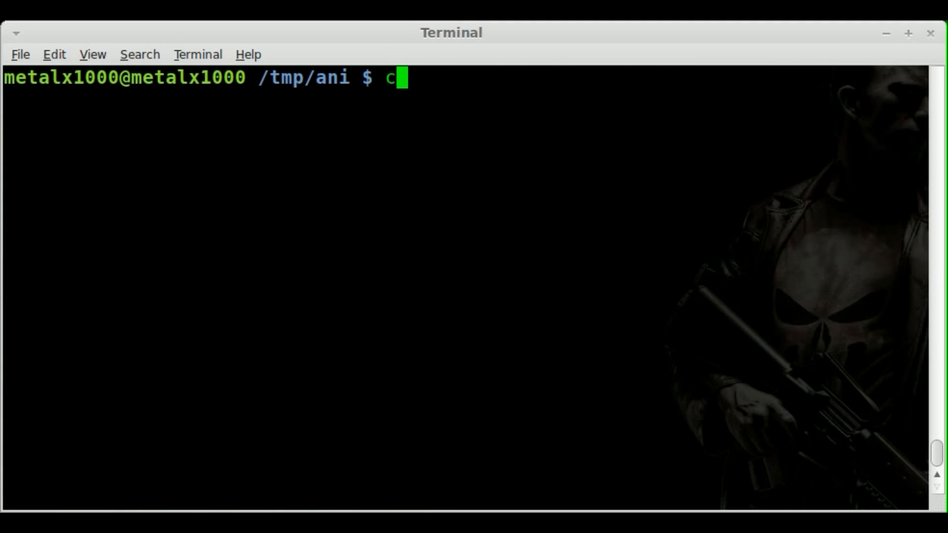
{"action": "type", "text": "ff"}
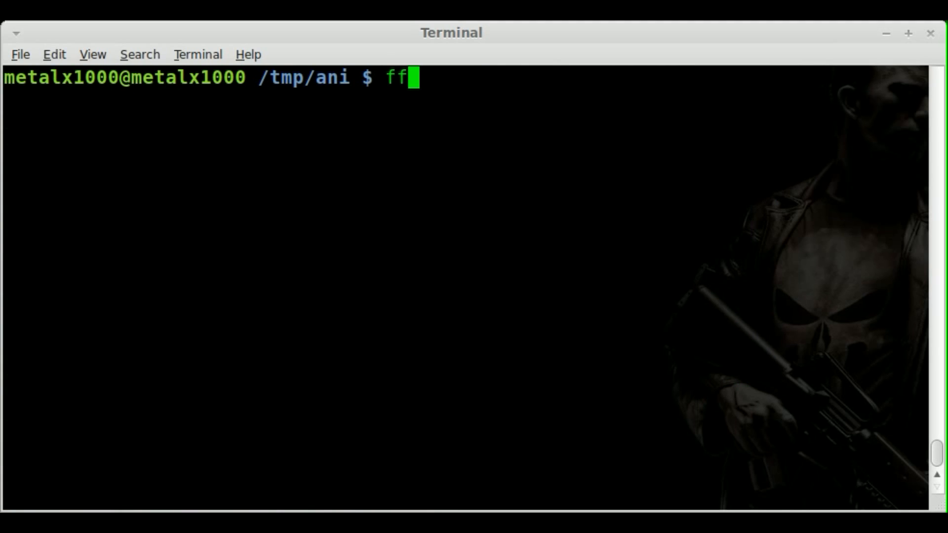
{"action": "type", "text": "mpeg -i"}
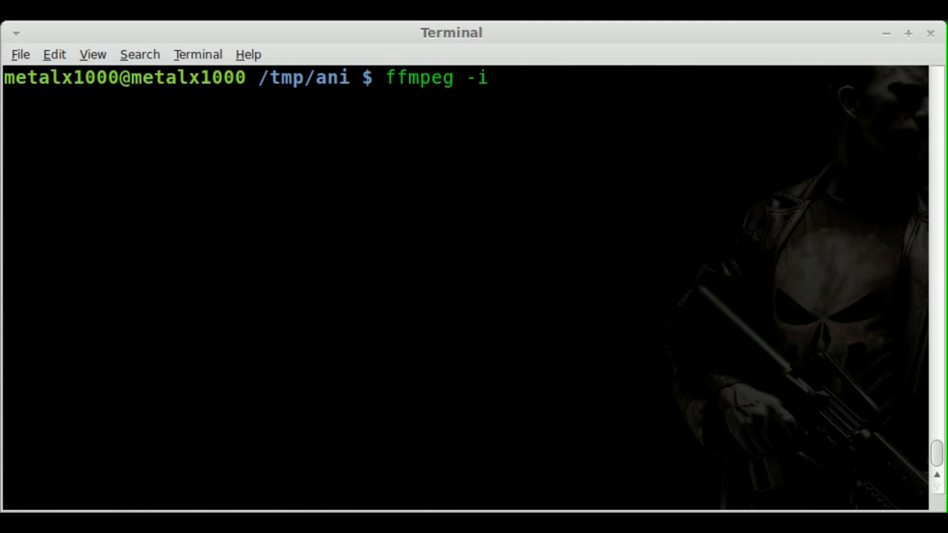
{"action": "type", "text": "video%"}
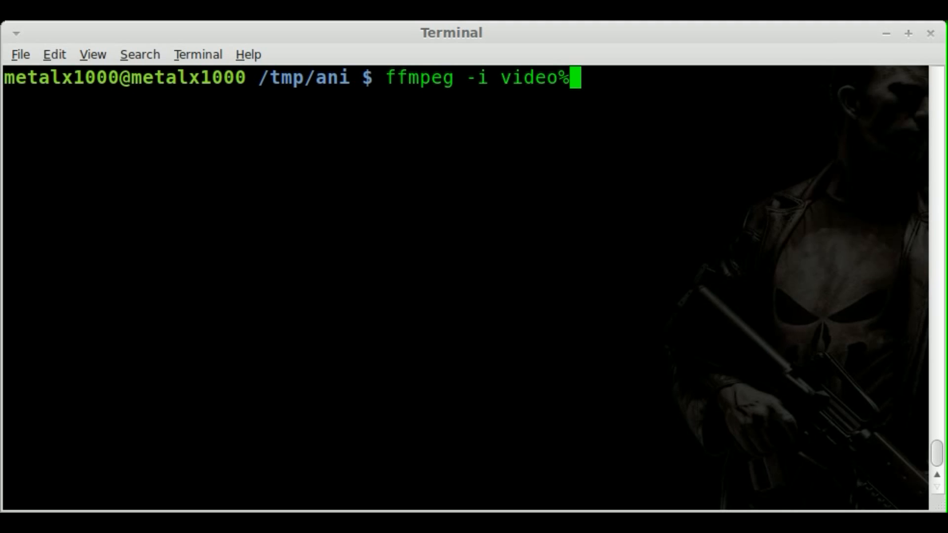
{"action": "type", "text": "d.jpg"}
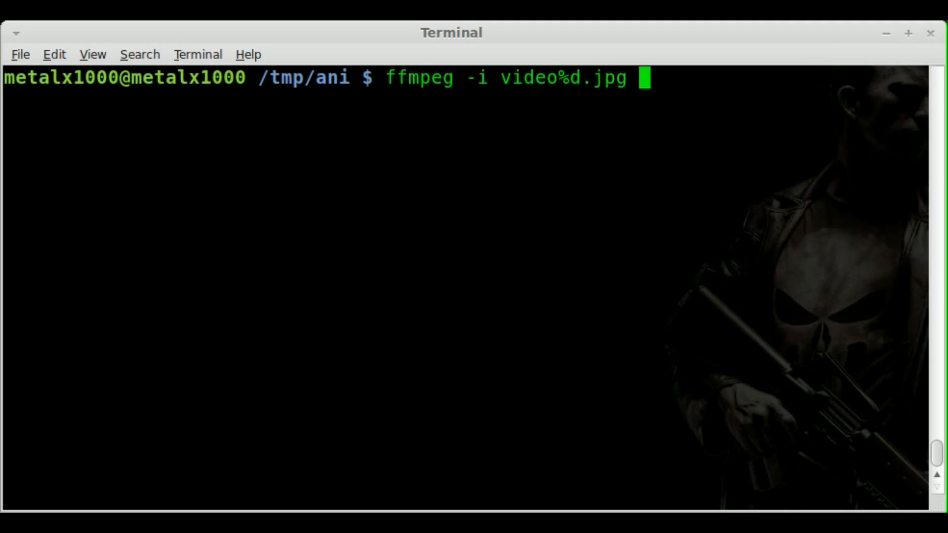
{"action": "type", "text": "1.avi"}
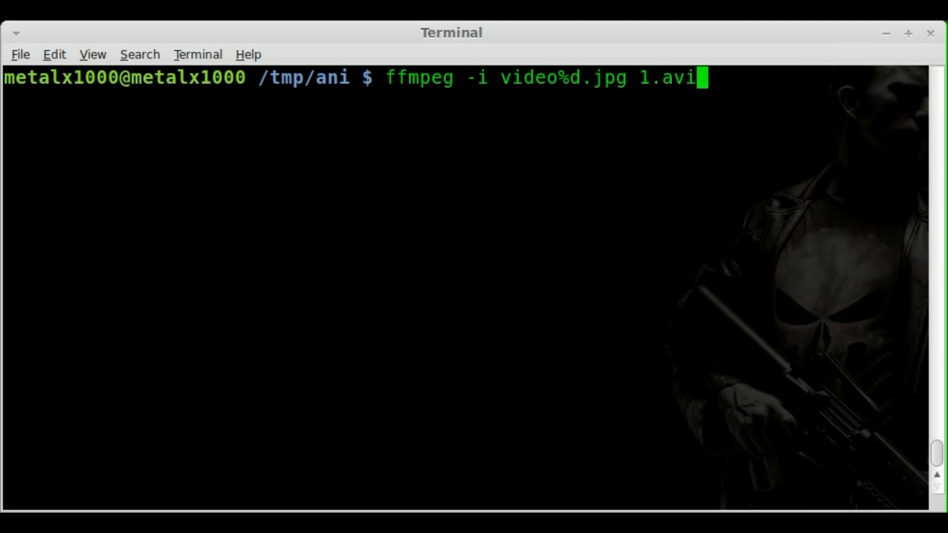
{"action": "key", "text": "Return"}
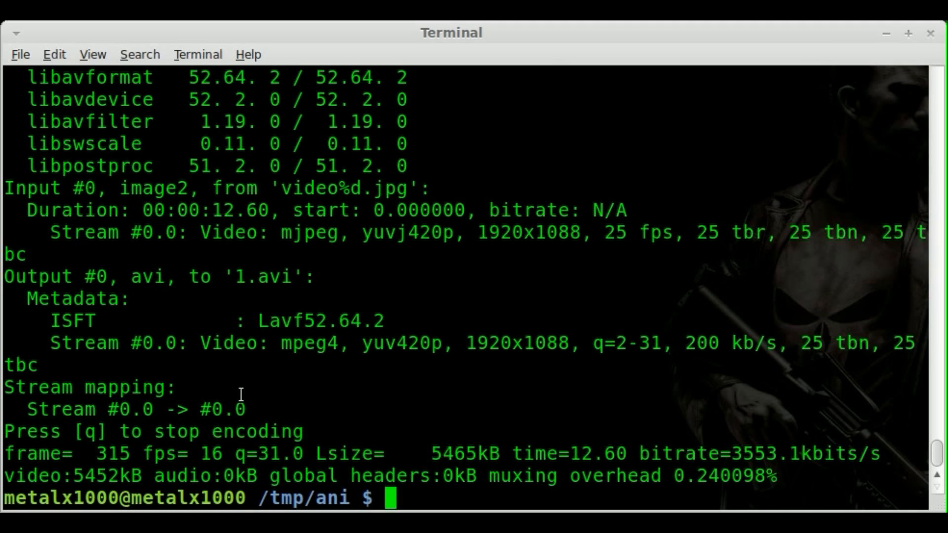
{"action": "mouse_move", "coordinate": [444, 367]}
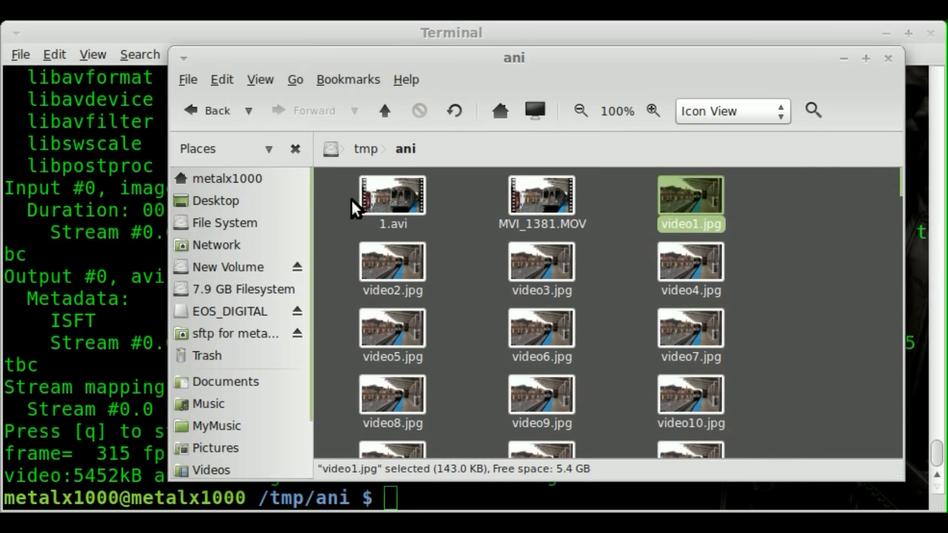
Step: Select 1.avi in the ani folder and open it in Movie Player
{"action": "left_click", "coordinate": [391, 194]}
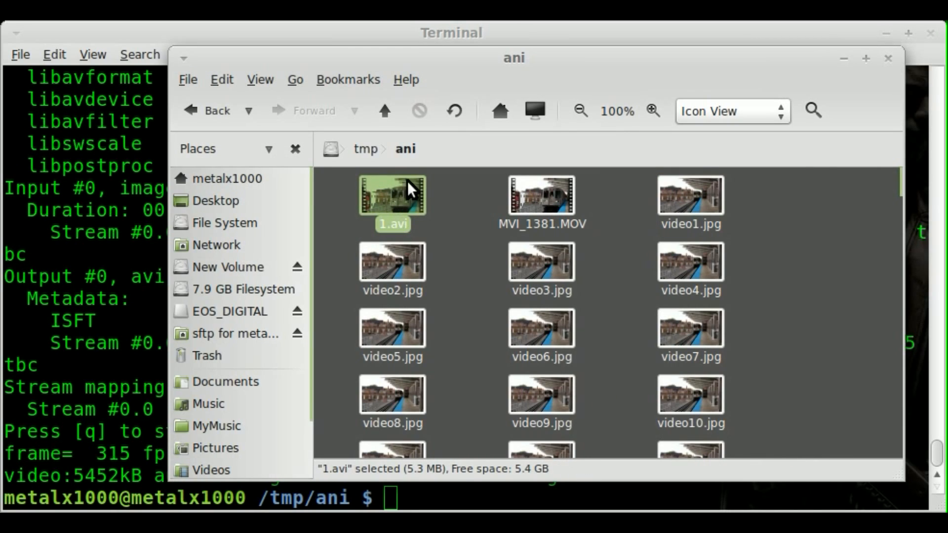
{"action": "double_click", "coordinate": [391, 195]}
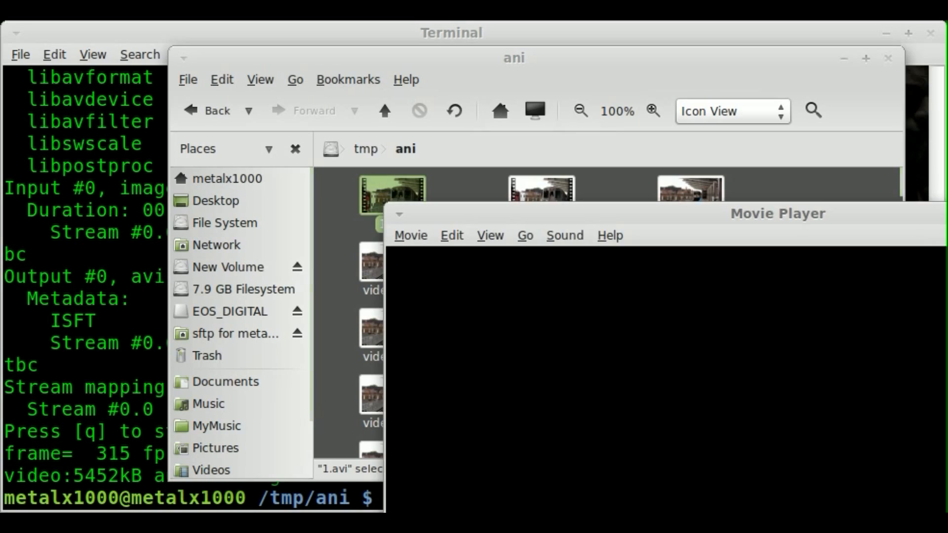